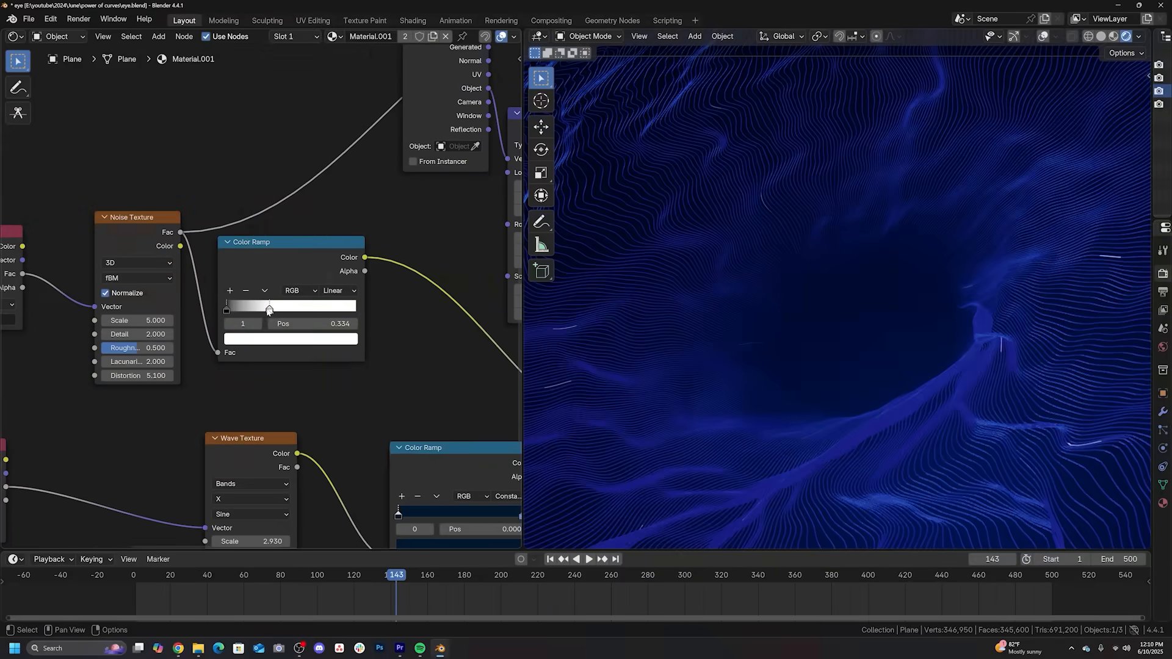
Shift the Color Ramp's black stop from 0.334 to about 0.368 to bring out glowing streaks
drag(268, 309, 273, 309)
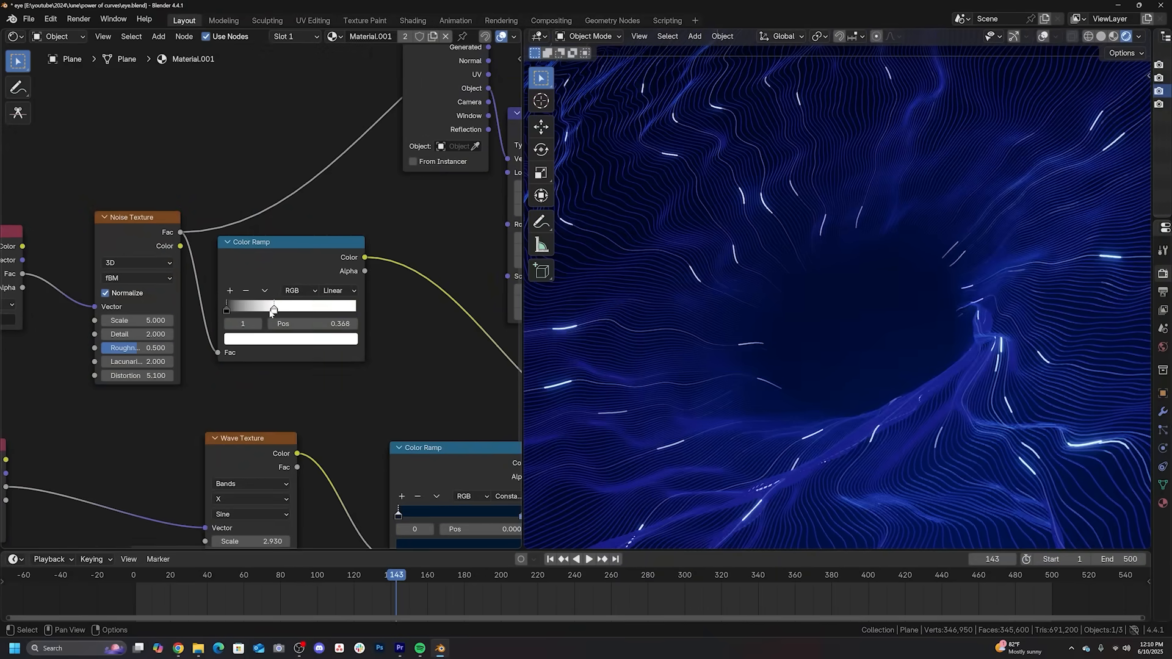